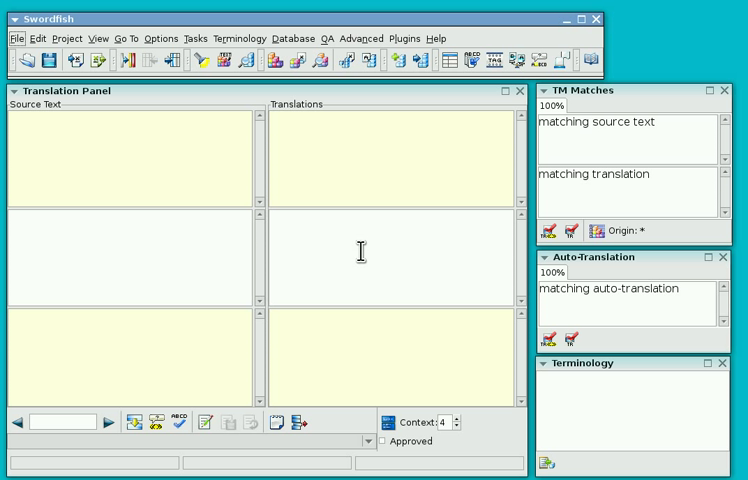
{"action": "mouse_move", "coordinate": [250, 172]}
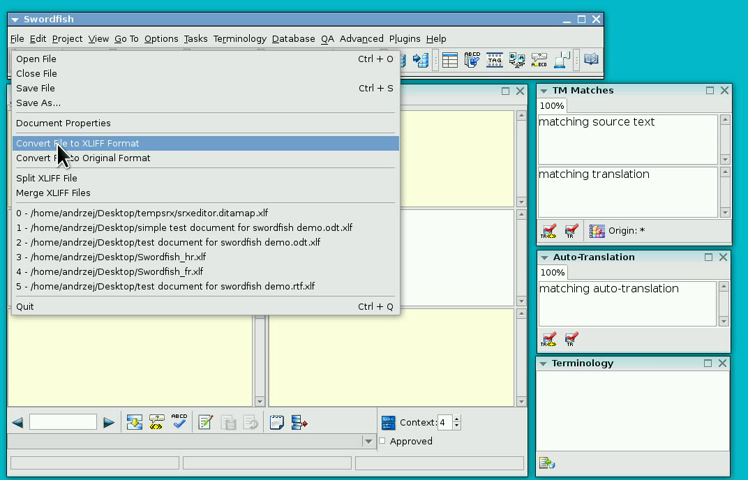
{"action": "mouse_move", "coordinate": [180, 145]}
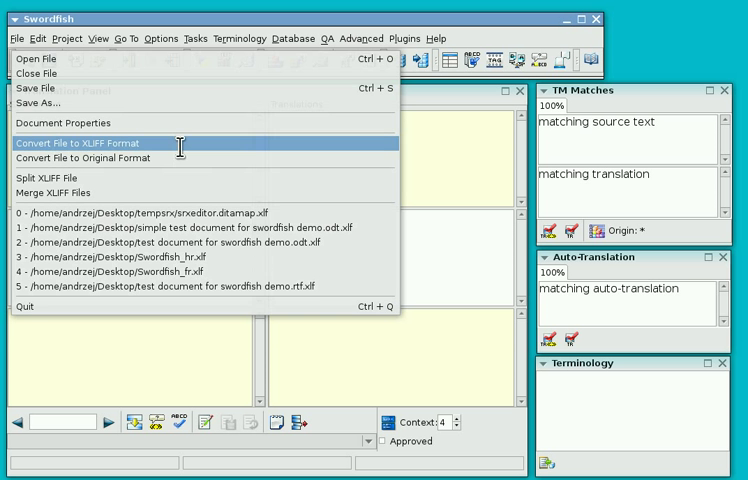
Open the File Conversion dialog via File > Convert File to XLIFF Format
{"action": "left_click", "coordinate": [91, 143]}
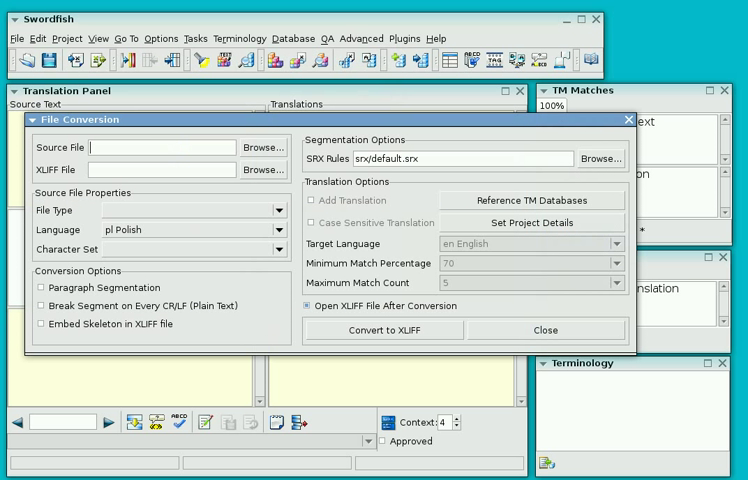
{"action": "mouse_move", "coordinate": [184, 200]}
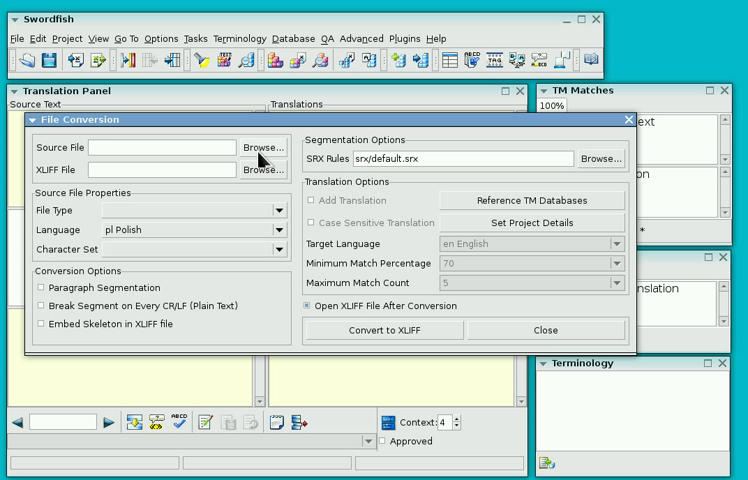
Select test.rtf from the Desktop as the source file to convert
{"action": "left_click", "coordinate": [262, 147]}
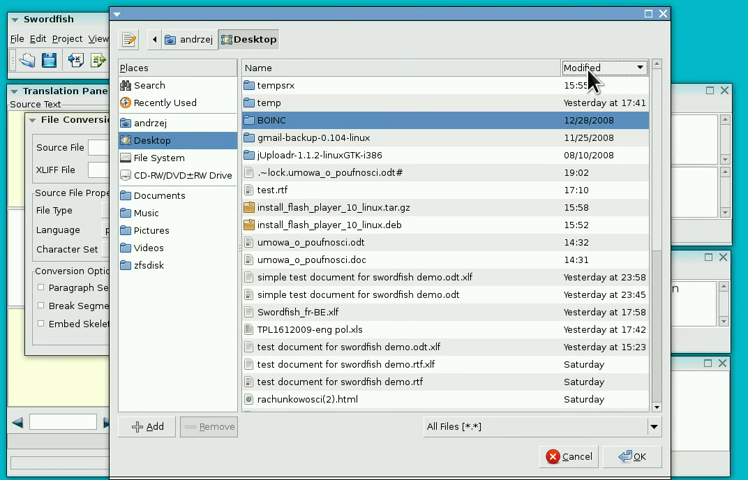
{"action": "mouse_move", "coordinate": [265, 200]}
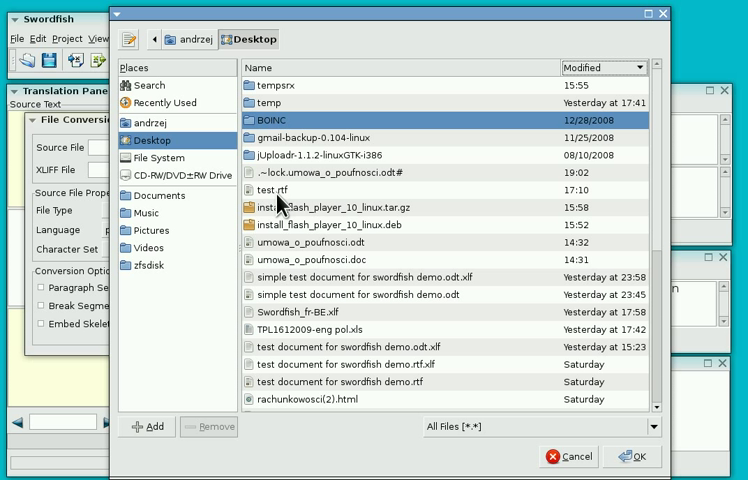
{"action": "left_click", "coordinate": [280, 190]}
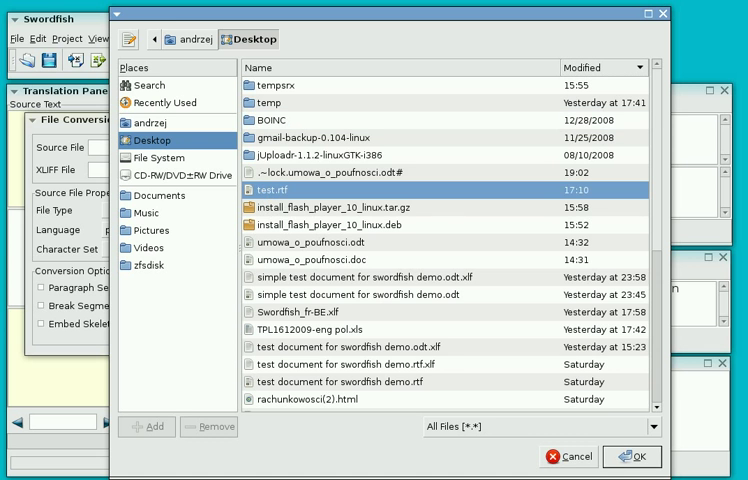
{"action": "left_click", "coordinate": [632, 456]}
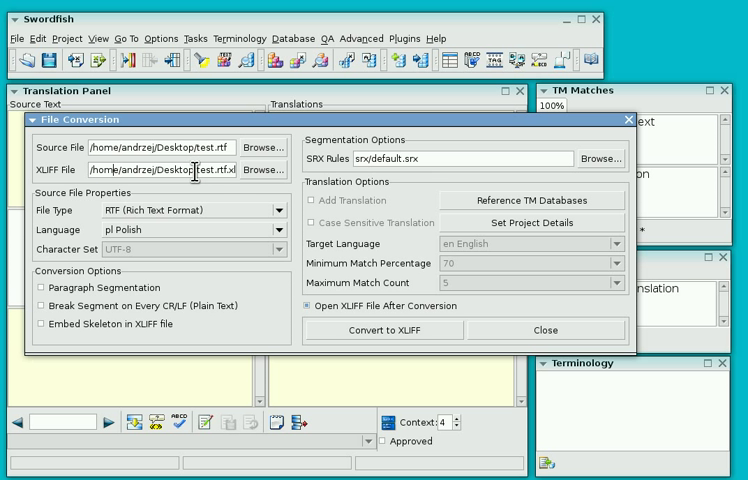
{"action": "mouse_move", "coordinate": [195, 218]}
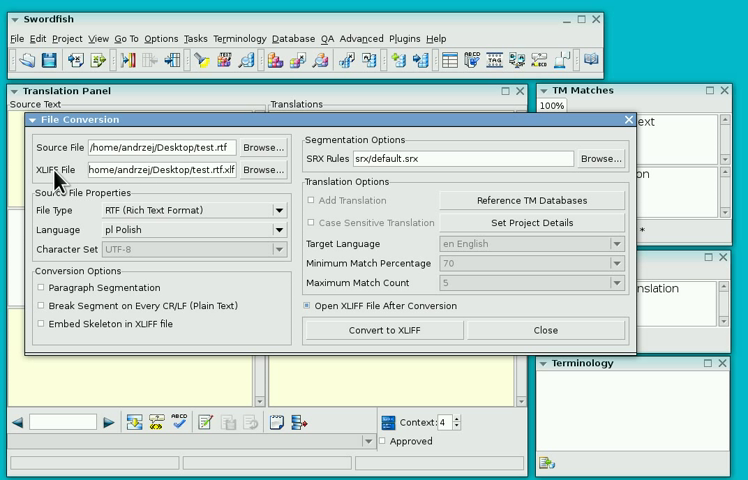
{"action": "mouse_move", "coordinate": [100, 205]}
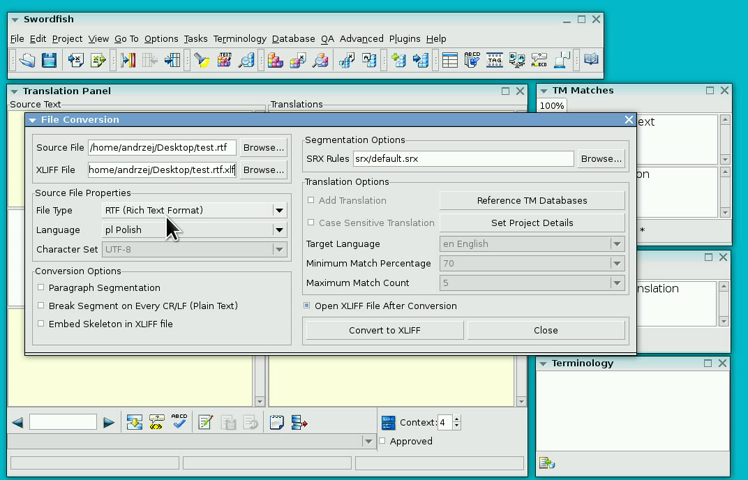
{"action": "mouse_move", "coordinate": [30, 205]}
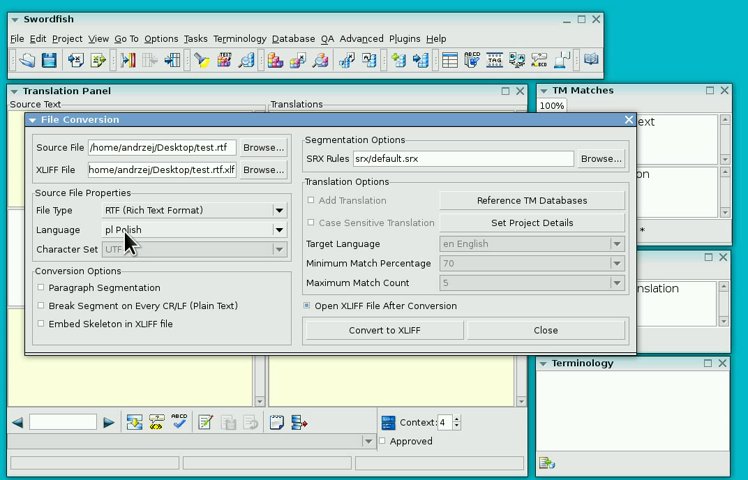
{"action": "mouse_move", "coordinate": [120, 242]}
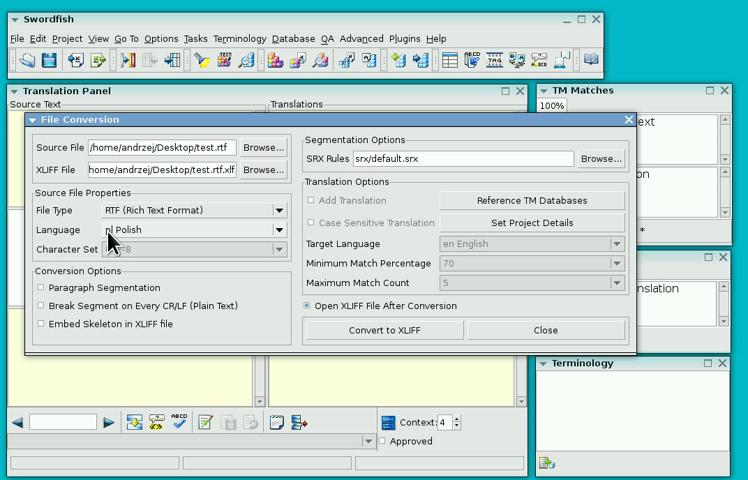
{"action": "left_click", "coordinate": [280, 229]}
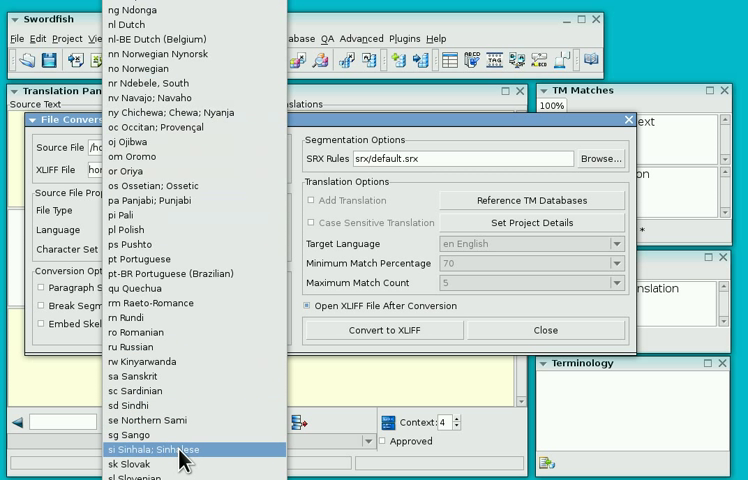
{"action": "mouse_move", "coordinate": [135, 244]}
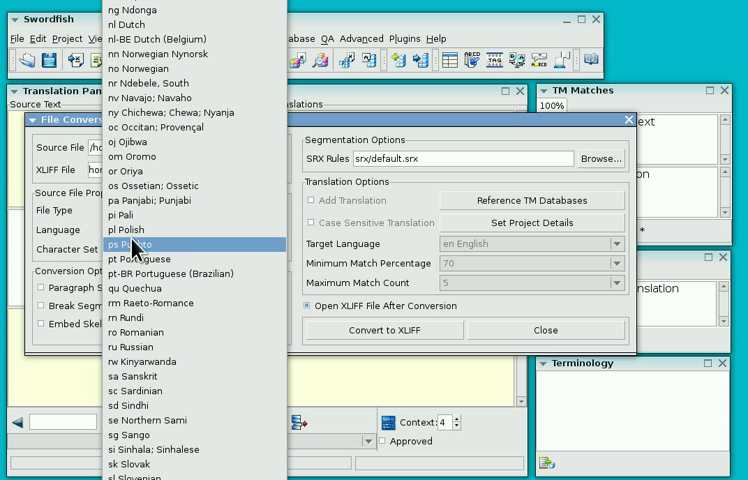
{"action": "left_click", "coordinate": [128, 230]}
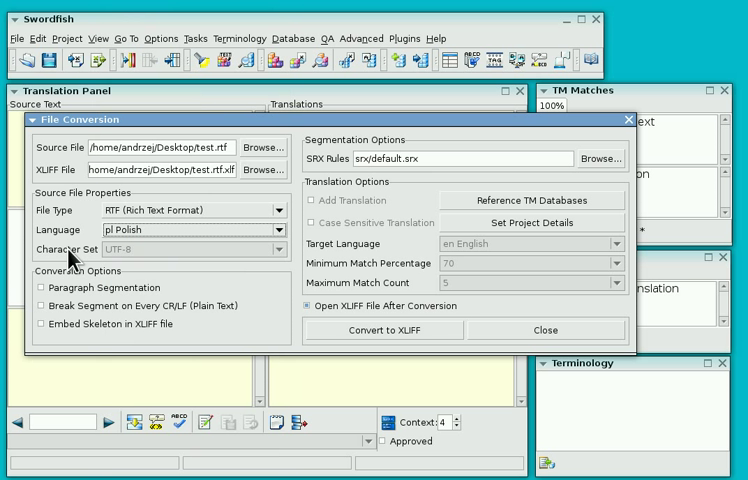
{"action": "mouse_move", "coordinate": [128, 258]}
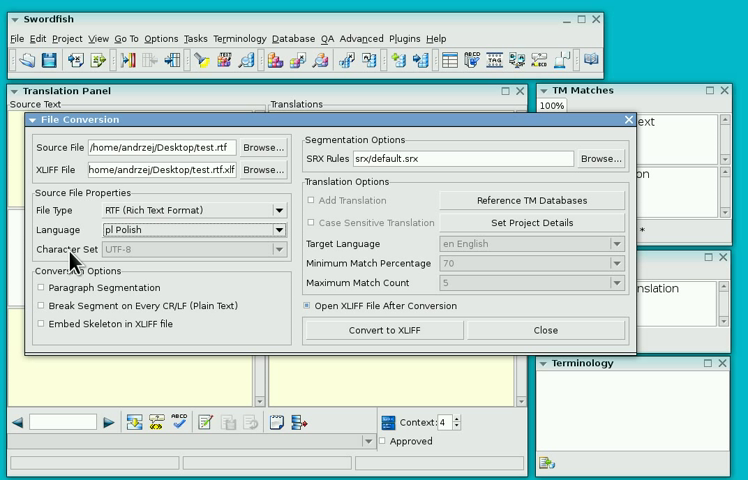
{"action": "mouse_move", "coordinate": [115, 260]}
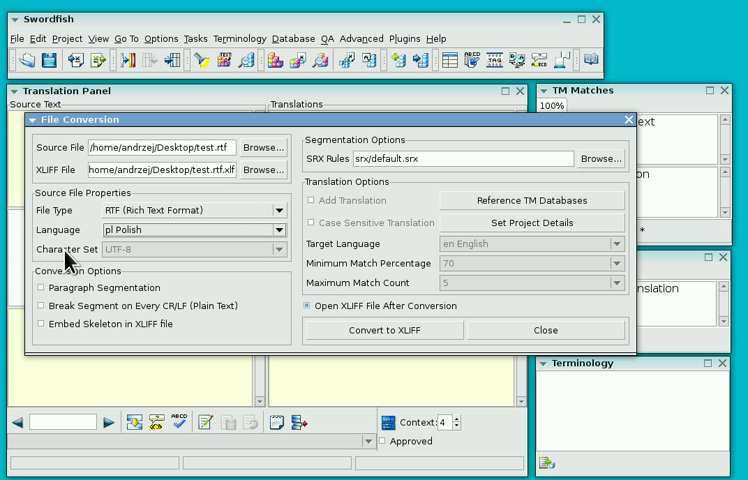
{"action": "mouse_move", "coordinate": [145, 256]}
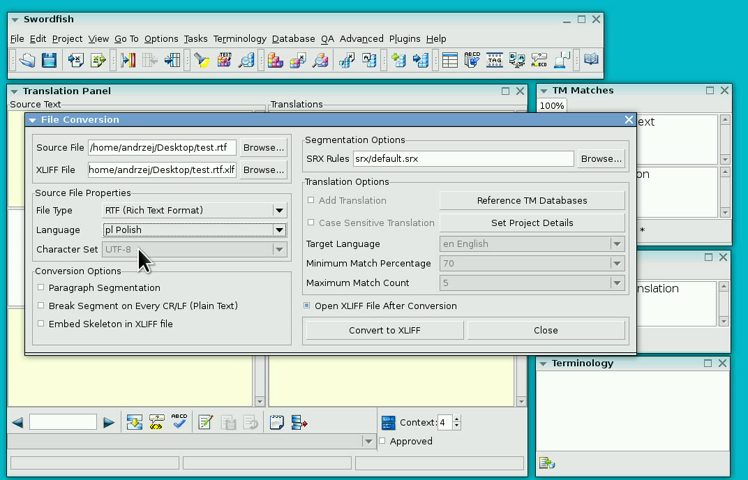
{"action": "mouse_move", "coordinate": [145, 290]}
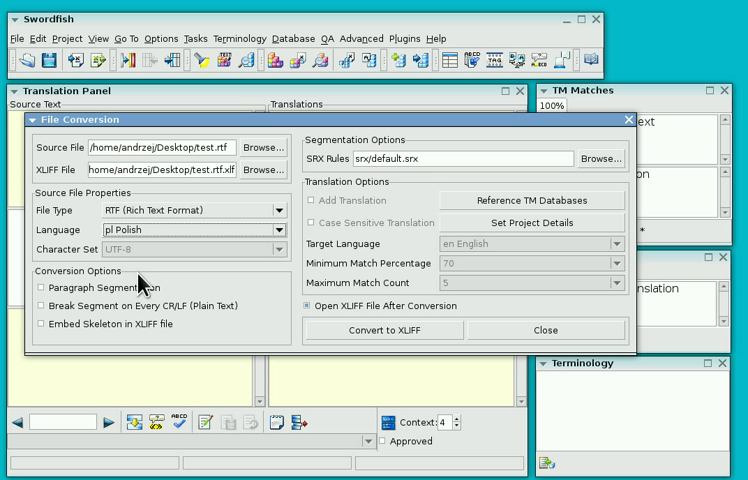
{"action": "mouse_move", "coordinate": [85, 357]}
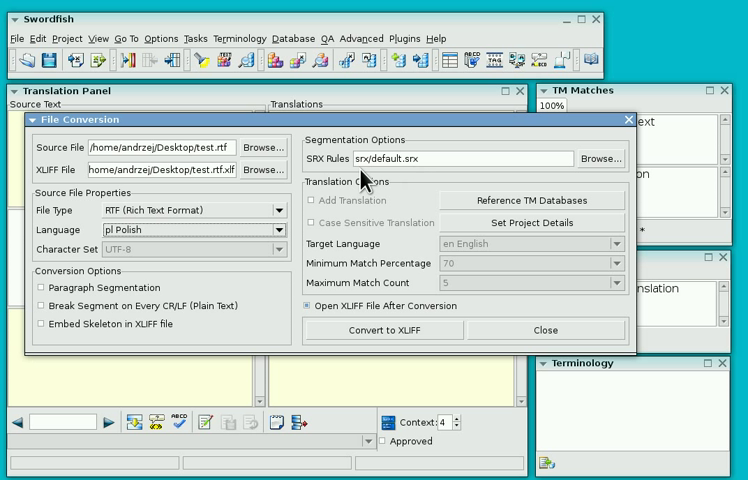
{"action": "mouse_move", "coordinate": [405, 177]}
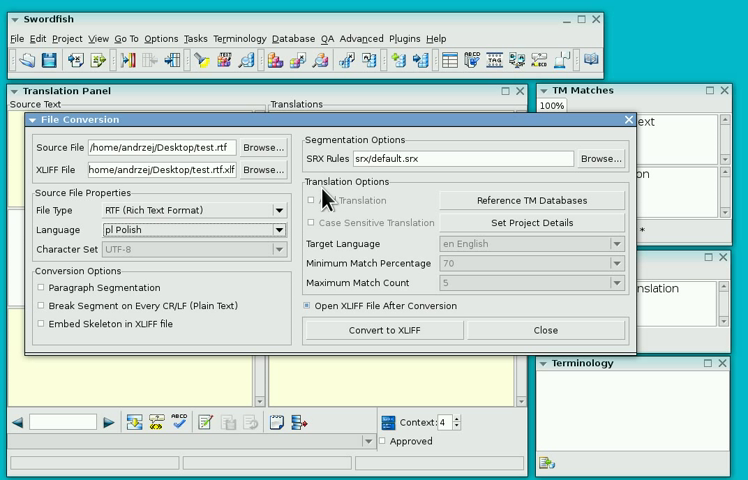
{"action": "mouse_move", "coordinate": [400, 198]}
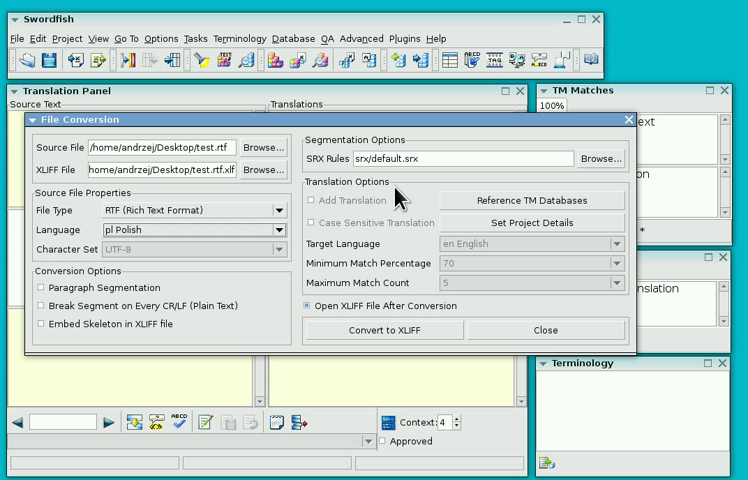
{"action": "mouse_move", "coordinate": [325, 210]}
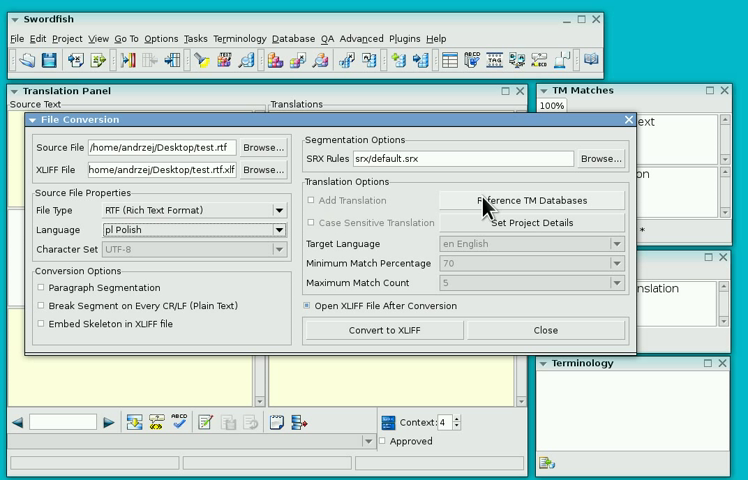
{"action": "mouse_move", "coordinate": [548, 222]}
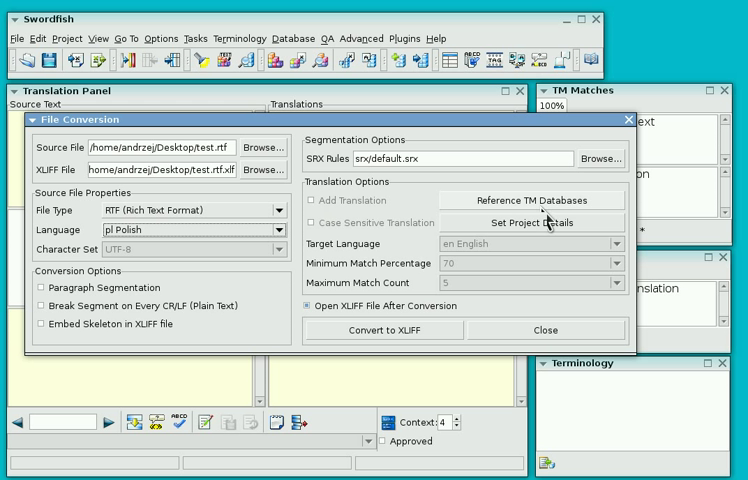
{"action": "mouse_move", "coordinate": [323, 220]}
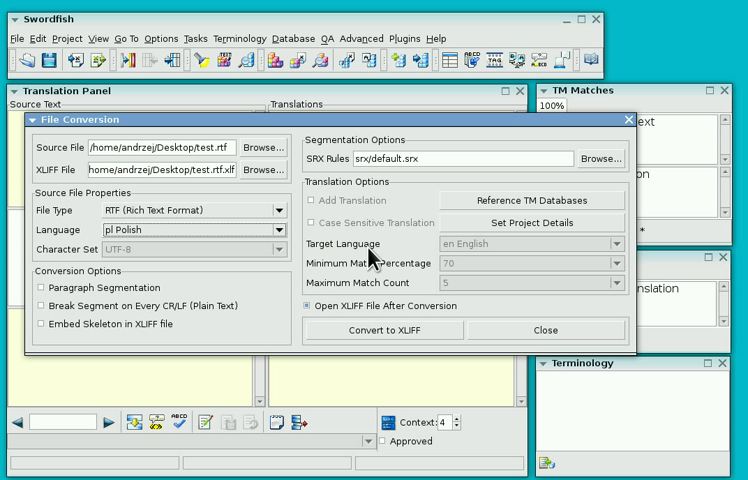
{"action": "mouse_move", "coordinate": [370, 262]}
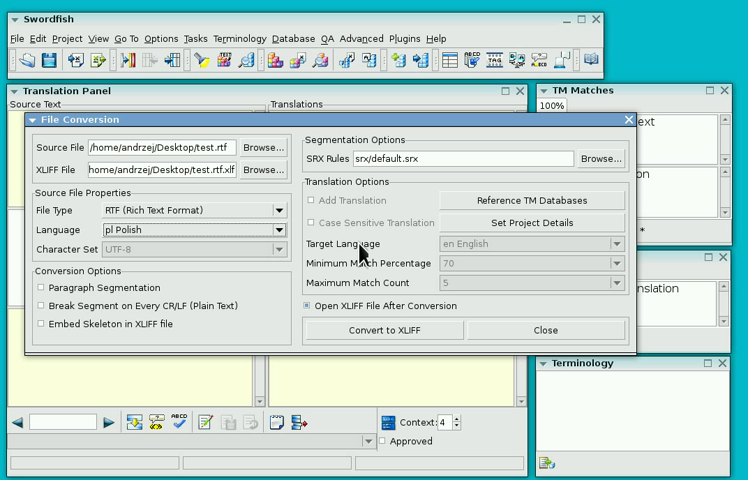
{"action": "mouse_move", "coordinate": [358, 250]}
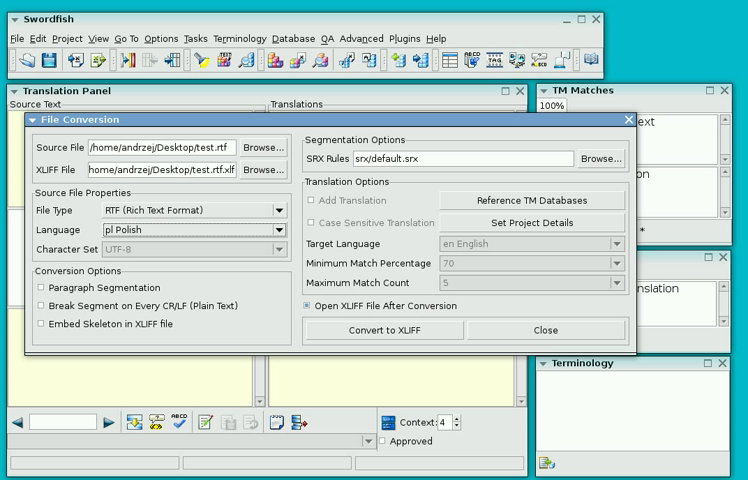
{"action": "mouse_move", "coordinate": [305, 332]}
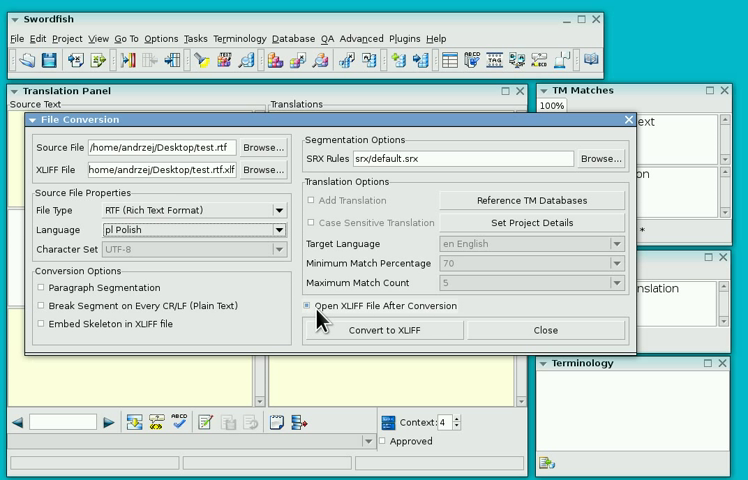
{"action": "mouse_move", "coordinate": [450, 315]}
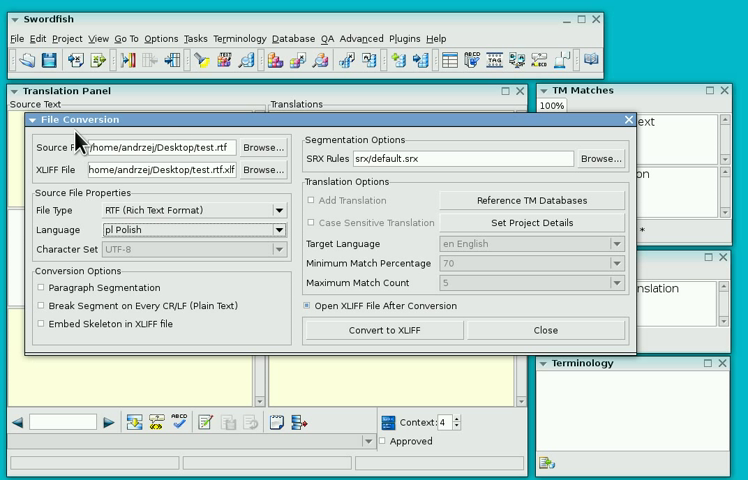
{"action": "mouse_move", "coordinate": [322, 330]}
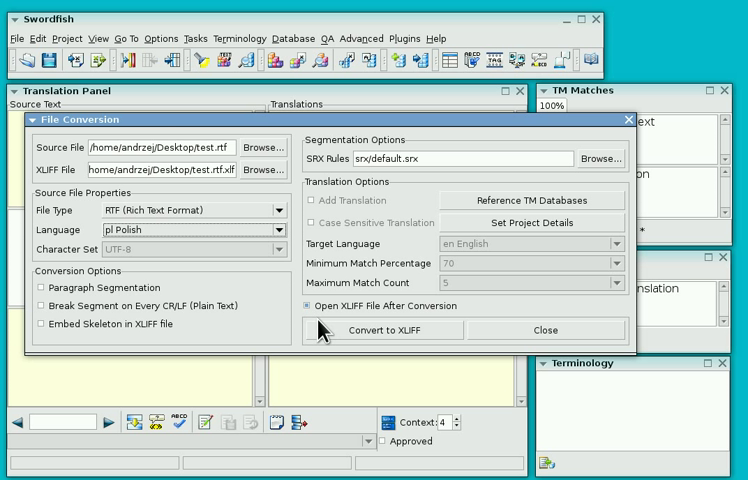
{"action": "mouse_move", "coordinate": [432, 338]}
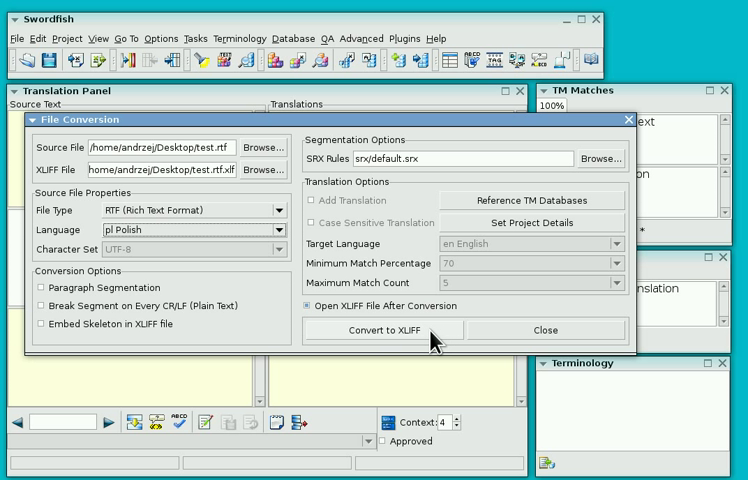
Convert test.rtf to XLIFF and dismiss the 'Conversion completed.' message
{"action": "left_click", "coordinate": [381, 330]}
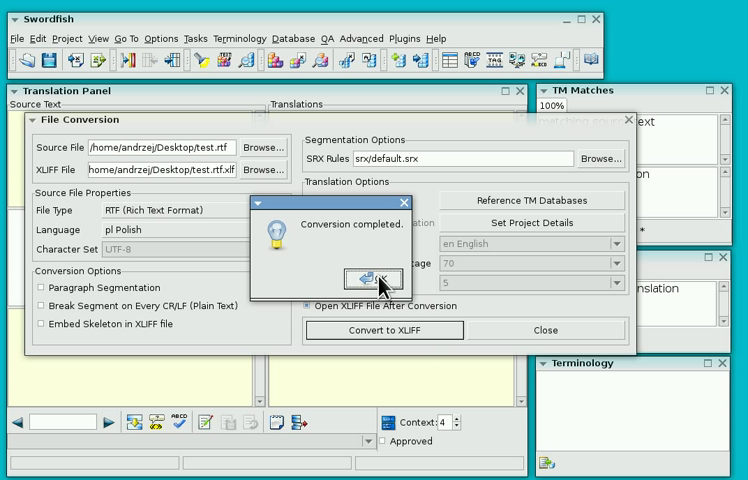
{"action": "left_click", "coordinate": [374, 276]}
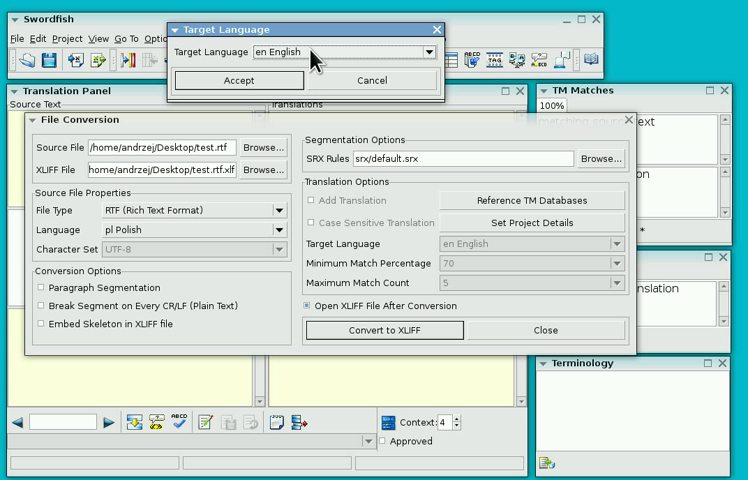
Choose 'en English' in the Target Language dialog and accept it
{"action": "left_click", "coordinate": [428, 51]}
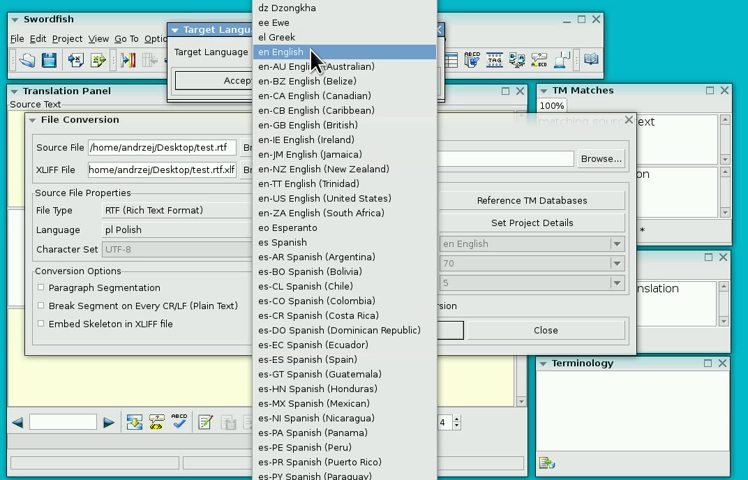
{"action": "mouse_move", "coordinate": [315, 124]}
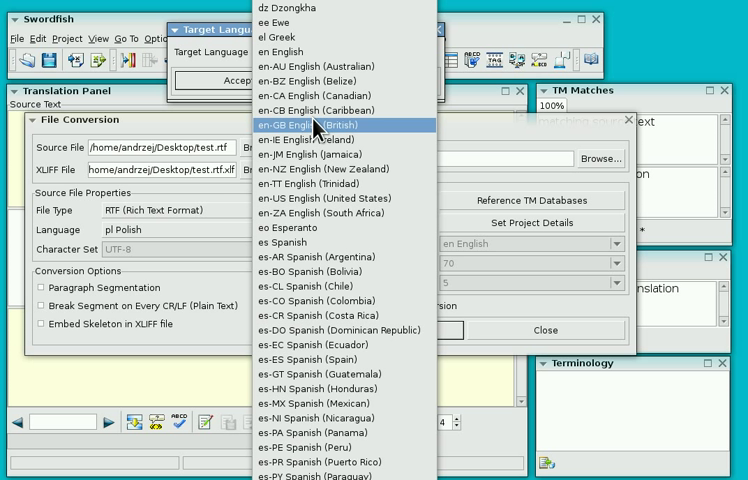
{"action": "mouse_move", "coordinate": [290, 51]}
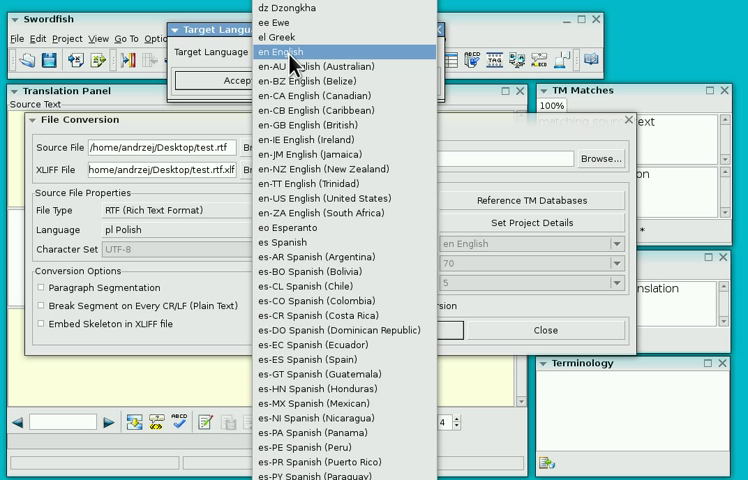
{"action": "left_click", "coordinate": [290, 51]}
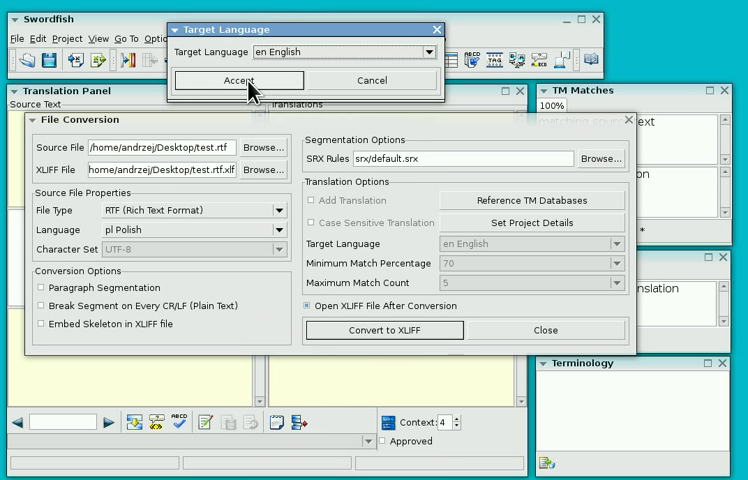
{"action": "left_click", "coordinate": [238, 80]}
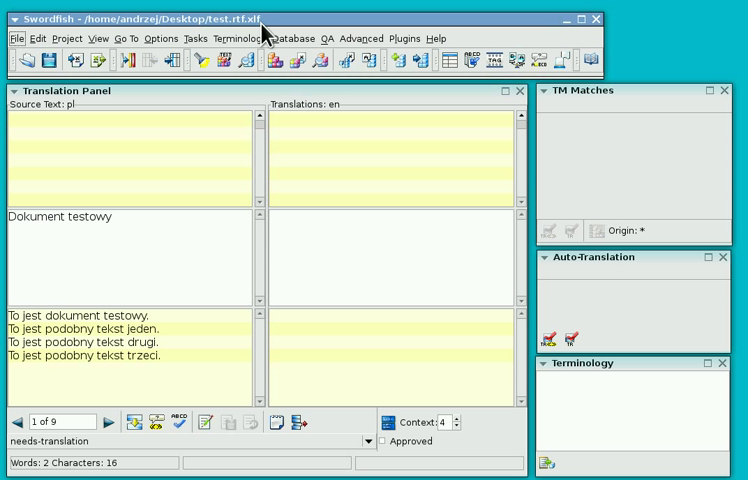
Focus the Swordfish window and select the 'Dokument testowy' source segment
{"action": "left_click", "coordinate": [123, 270]}
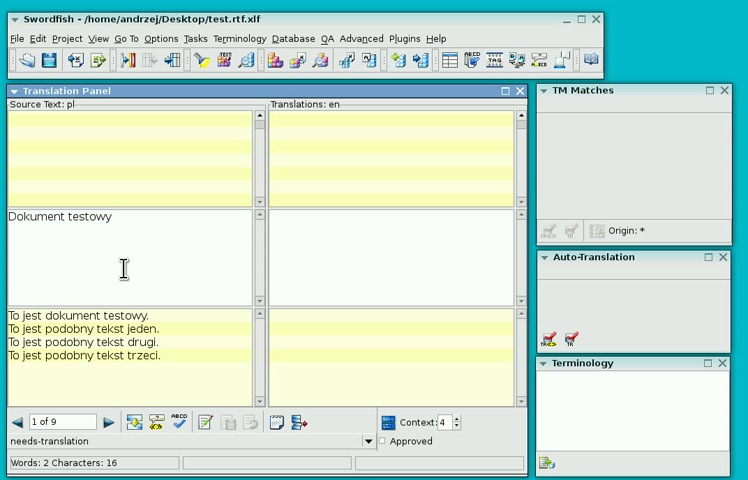
{"action": "left_click", "coordinate": [112, 217]}
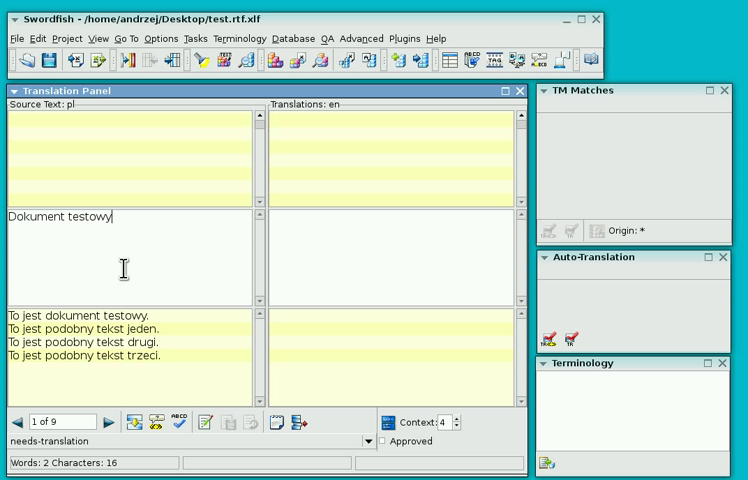